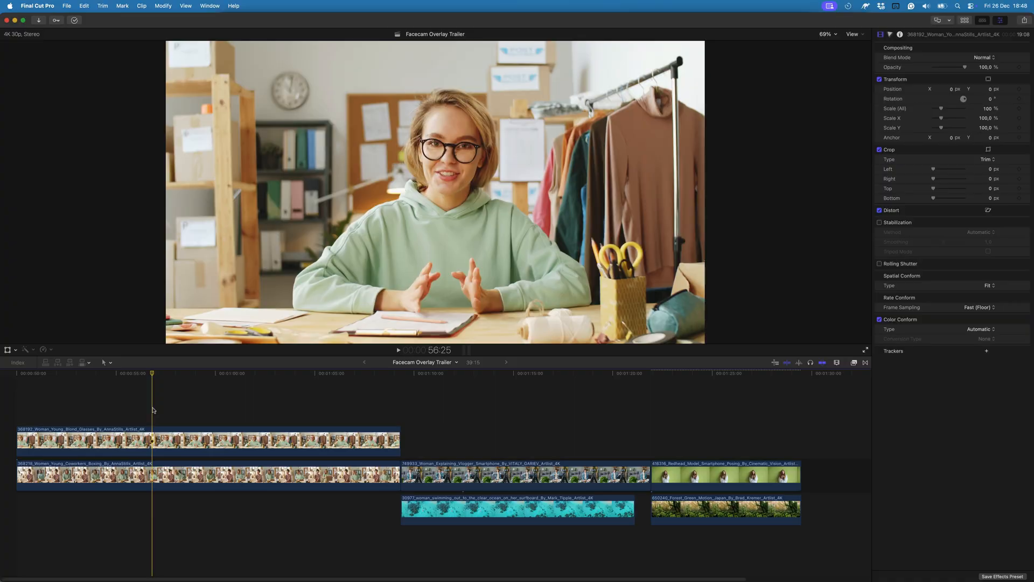
mouse_move(160, 406)
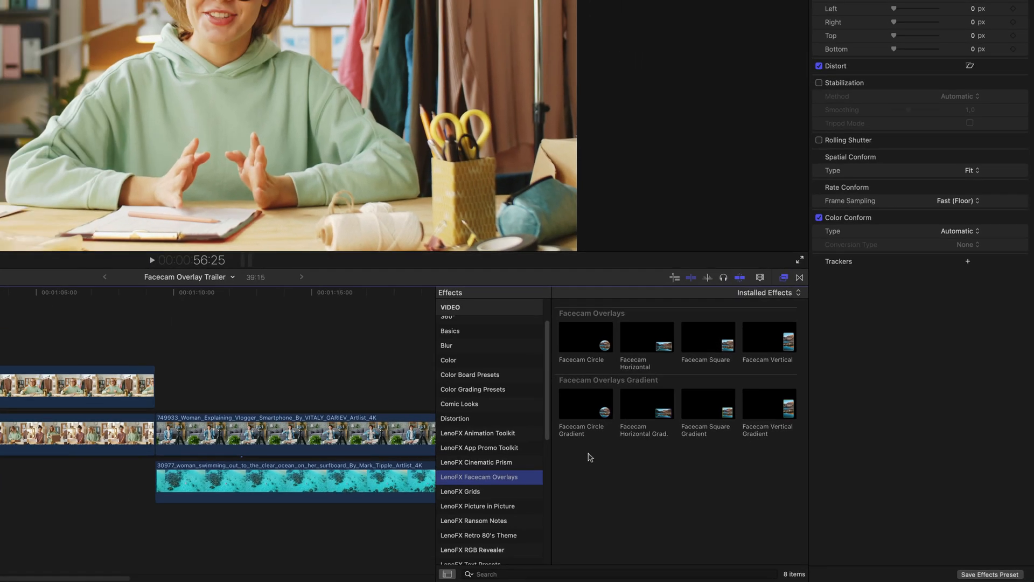
Apply the Facecam Circle effect to the upper facecam clip over the warehouse footage
left_click(585, 337)
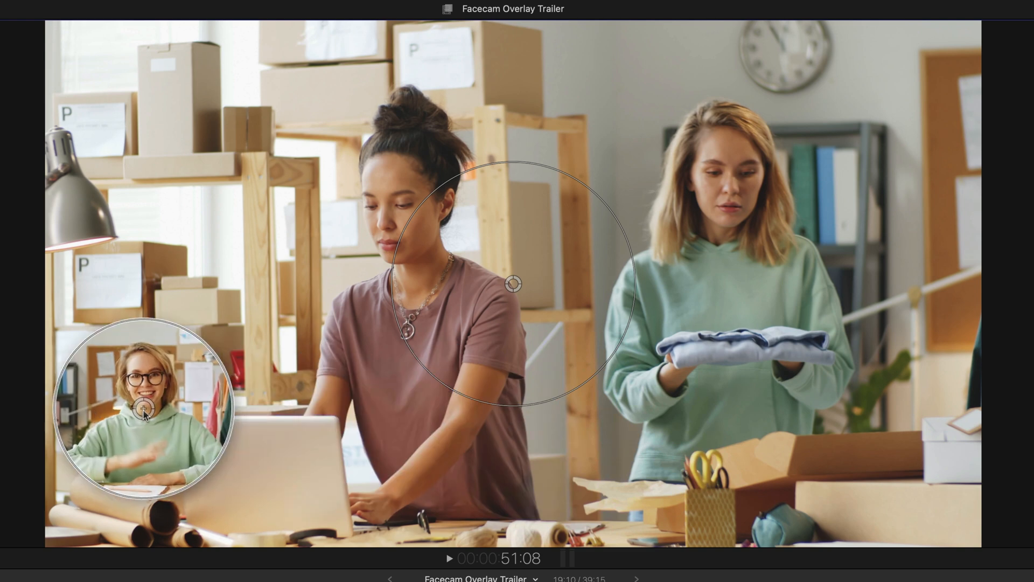
Drag in the timeline to bring up the Facecam Circle settings and Guides menu
left_click_drag(147, 414, 211, 404)
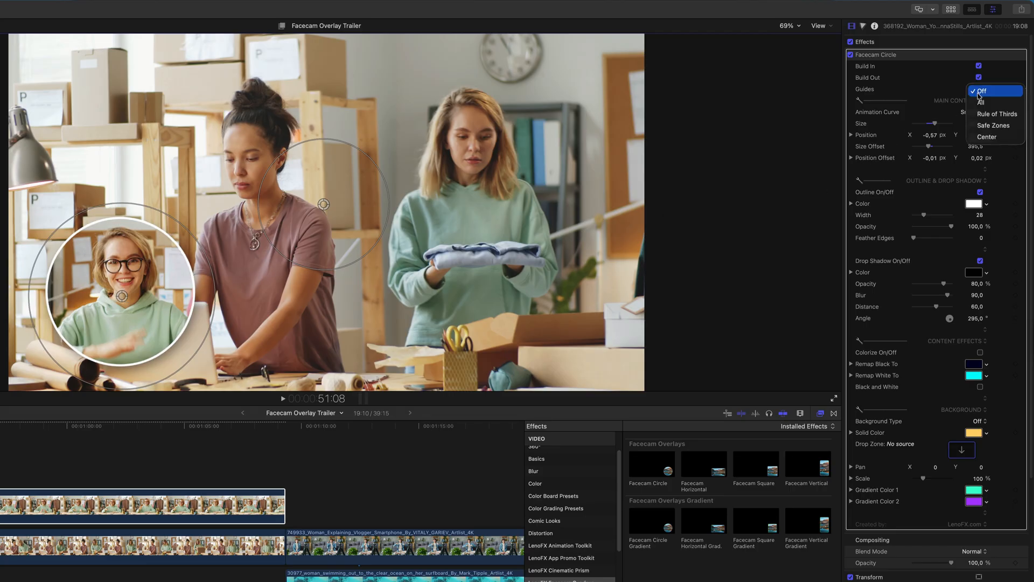
Preview Rule of Thirds guides over the facecam circle, then switch guides back off
left_click(997, 114)
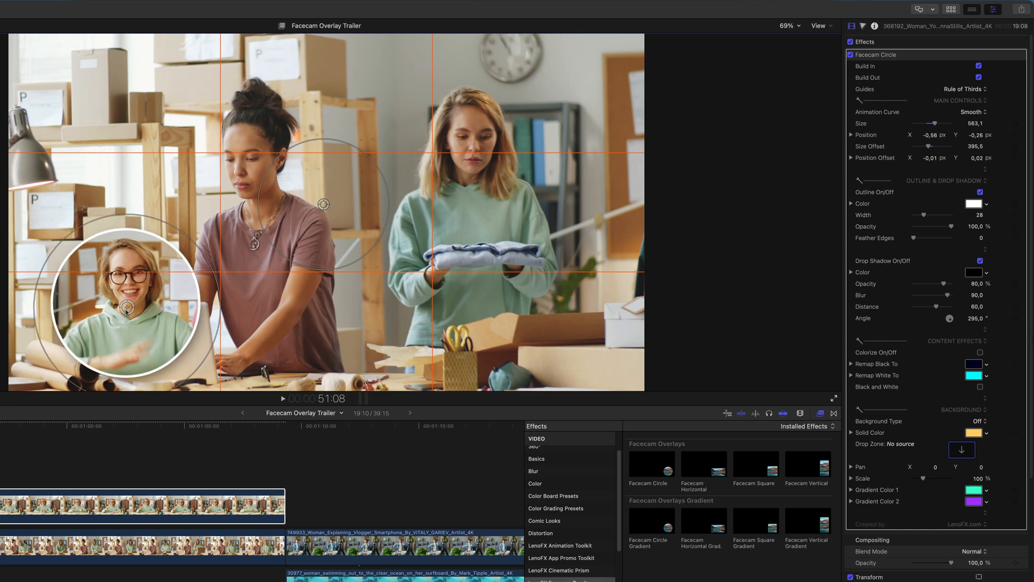
left_click(964, 89)
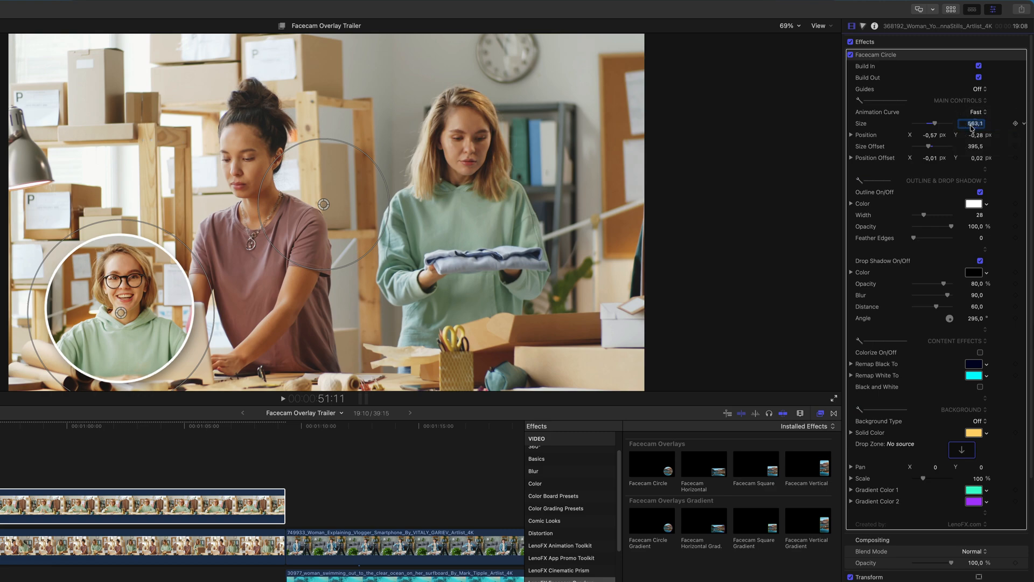
Set the animation curve to S Curve Smooth, Size to 552 and Size Offset to 363
left_click(978, 112)
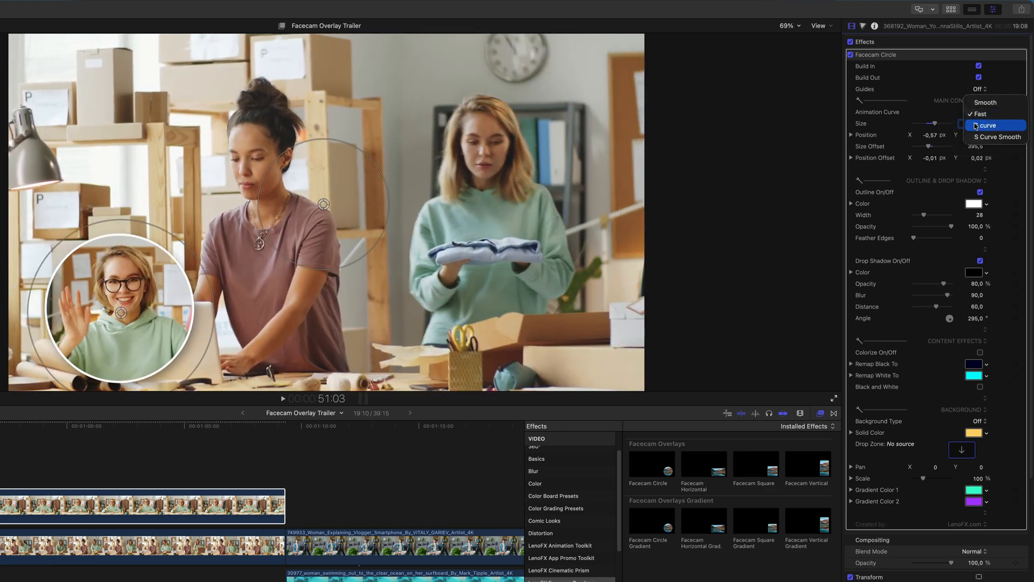
left_click(986, 125)
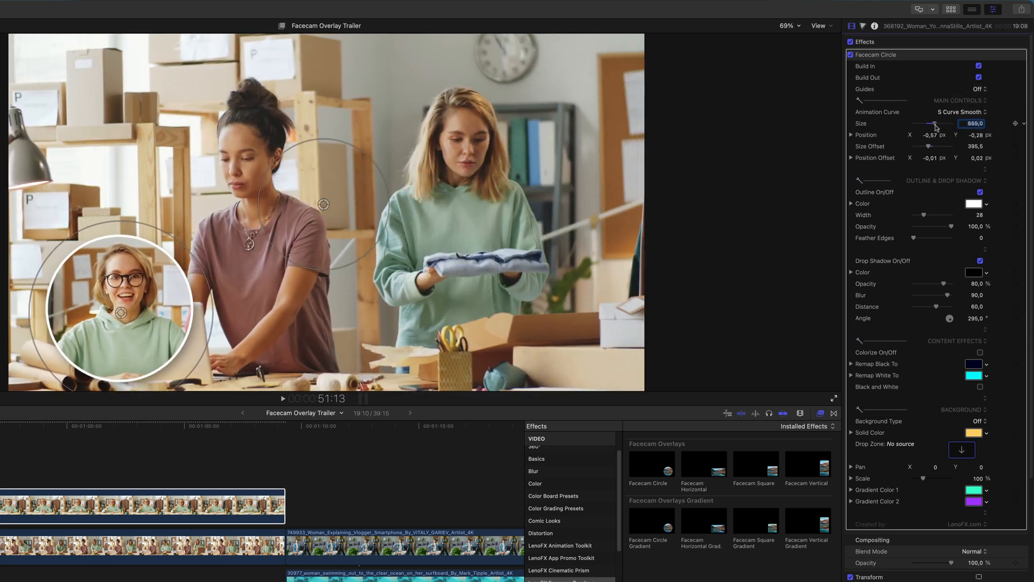
left_click_drag(937, 123, 931, 123)
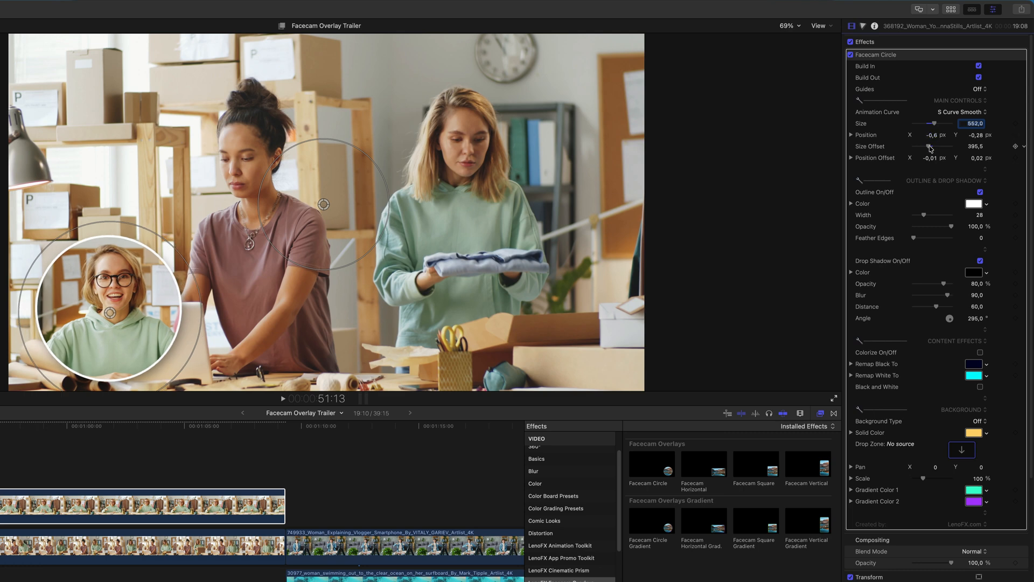
left_click_drag(930, 146, 923, 146)
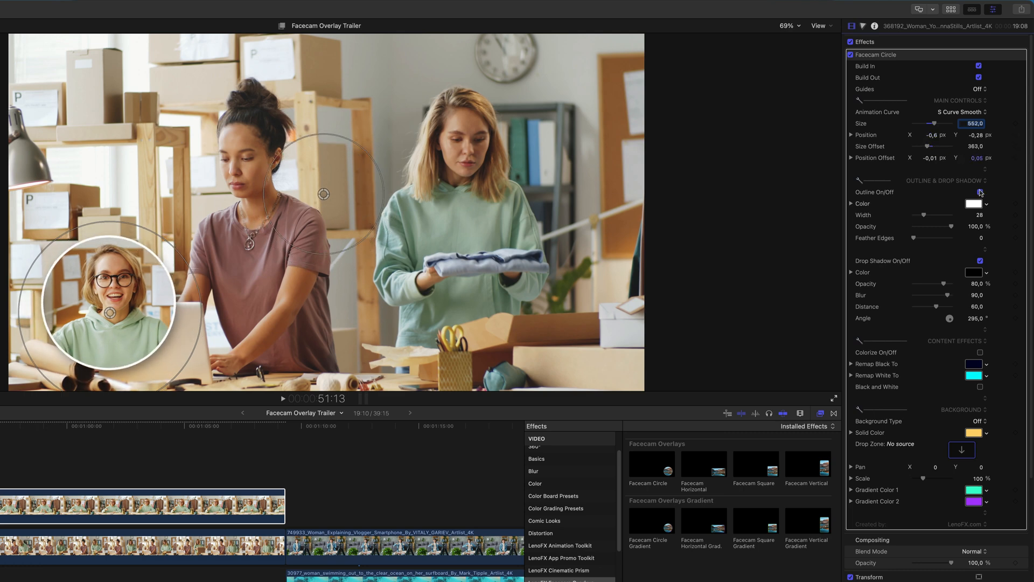
Make the circle outline green, play to preview, and adjust the drop shadow setting
left_click(980, 191)
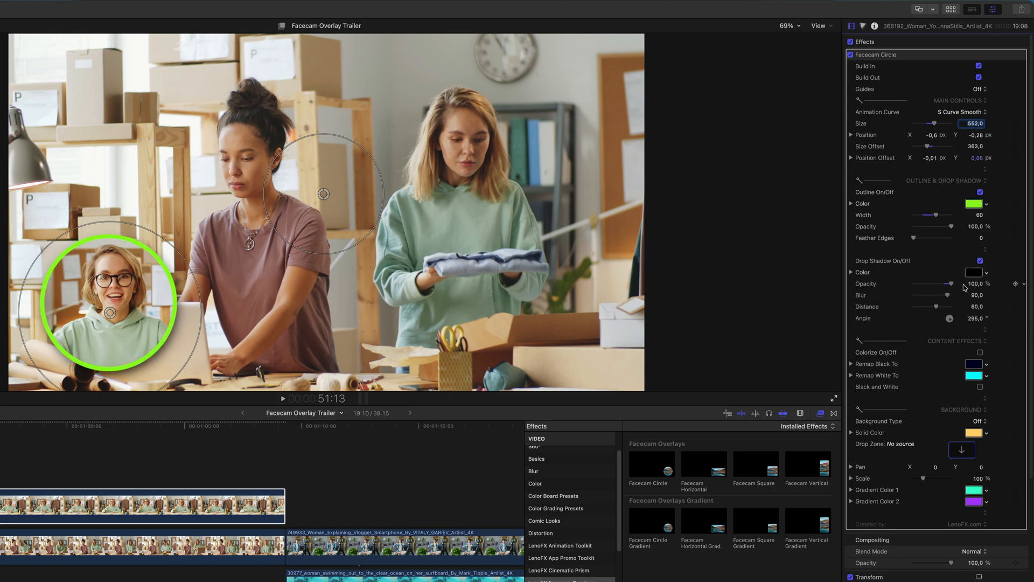
left_click(281, 398)
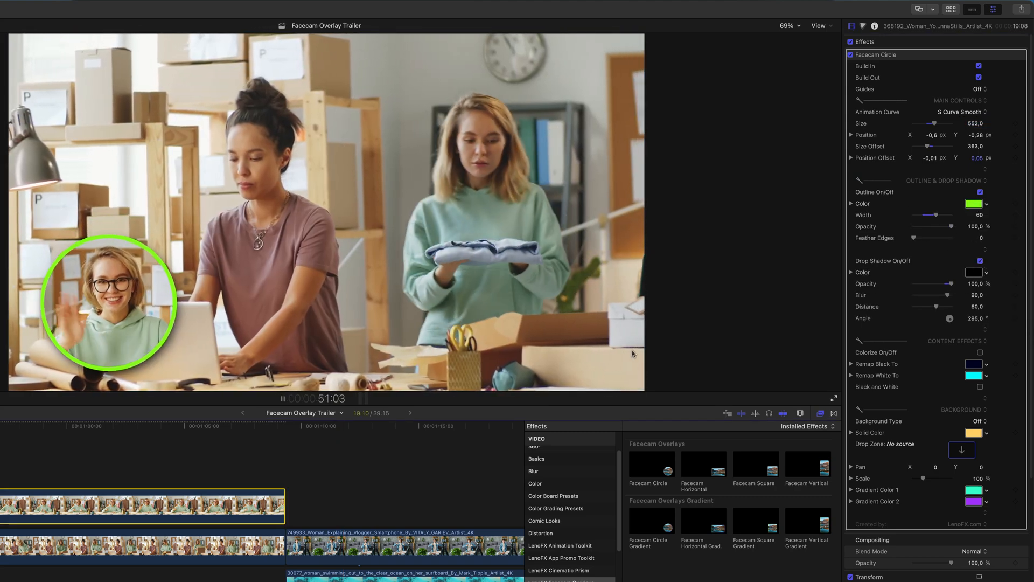
left_click(981, 352)
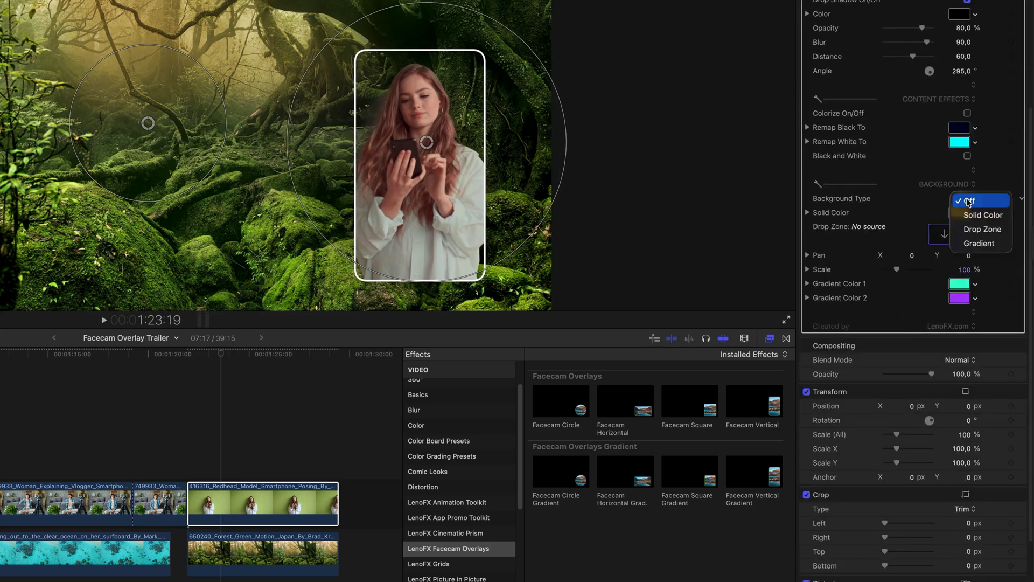
Set the vertical facecam's Background Type to Solid Color, filling it with yellow
left_click(982, 215)
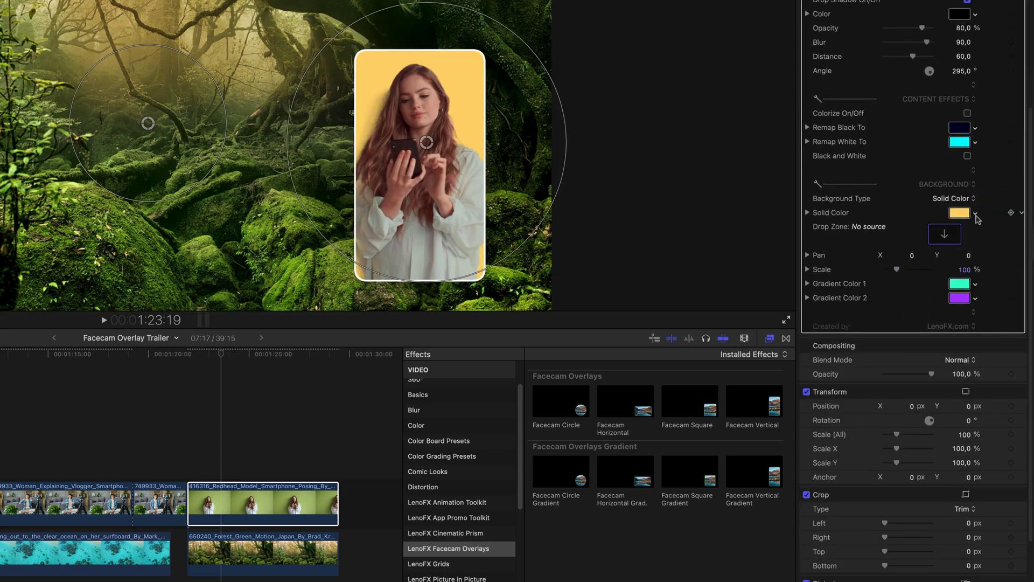